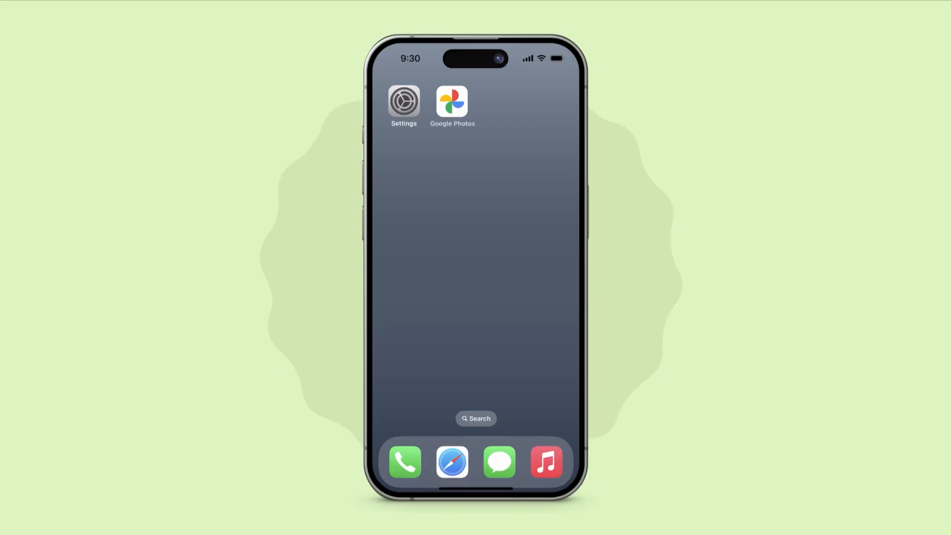
Turn on Google Photos backup at Original quality with mobile data on, then confirm it
click(452, 101)
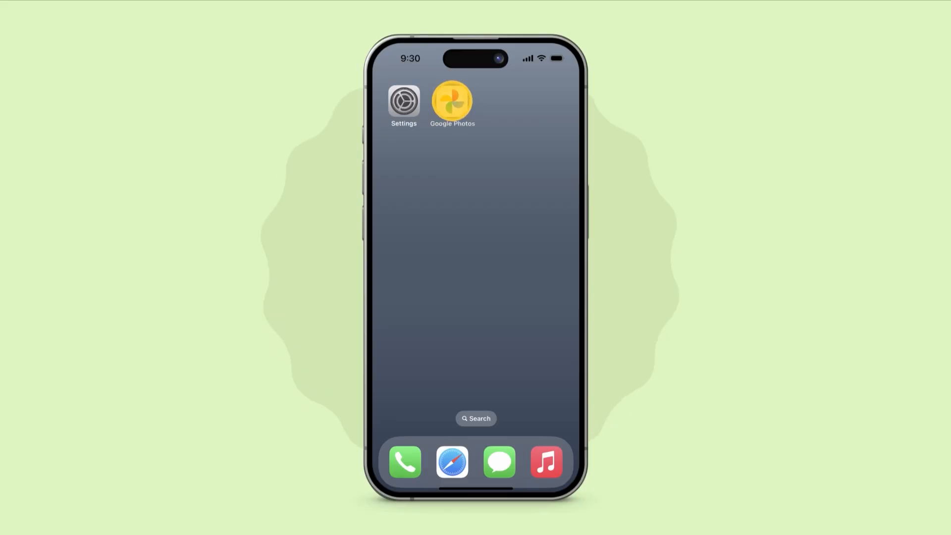
click(452, 102)
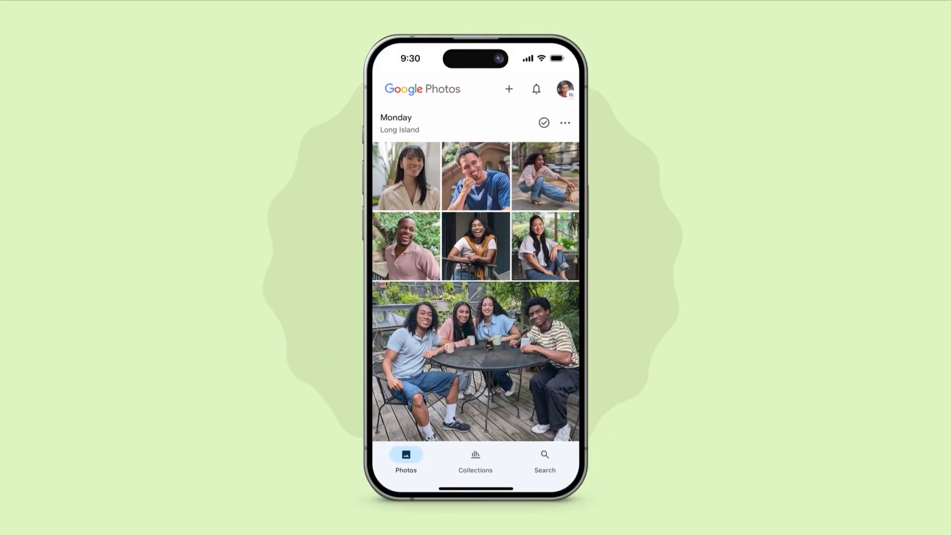
click(564, 88)
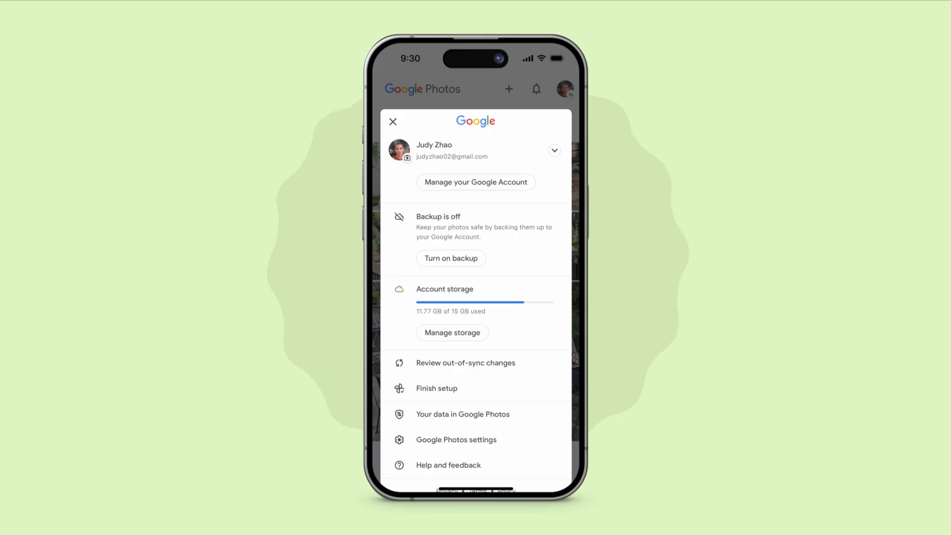
click(451, 257)
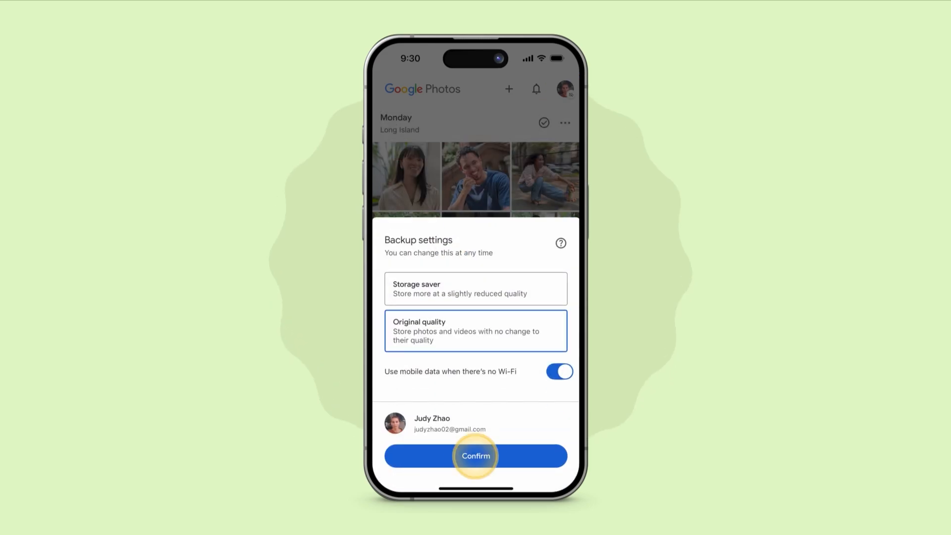
click(476, 456)
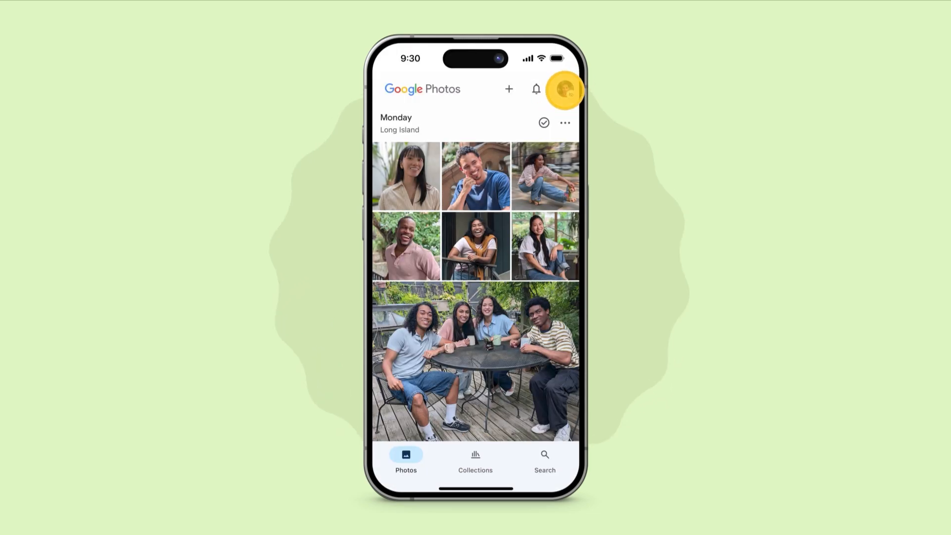
click(563, 89)
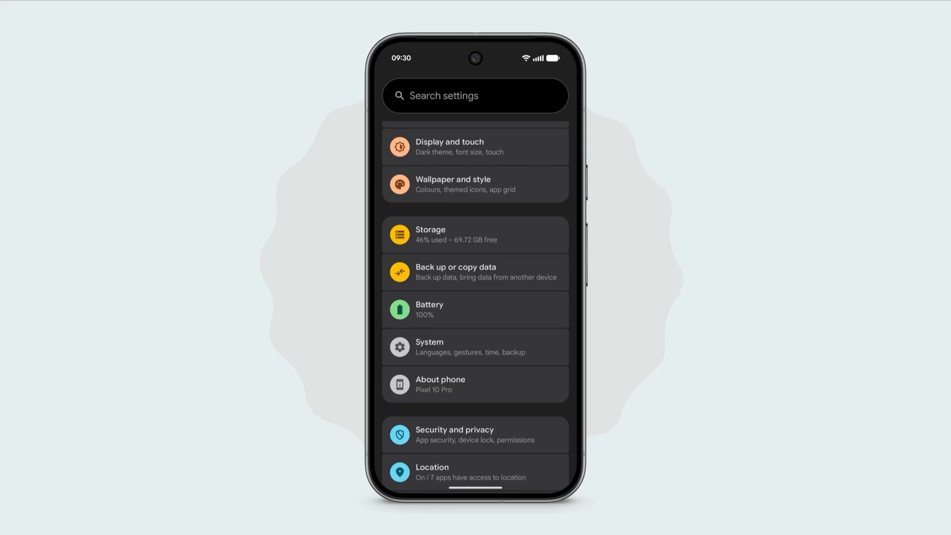
Turn on Android Back up data, including photos, videos and Other device data
click(475, 273)
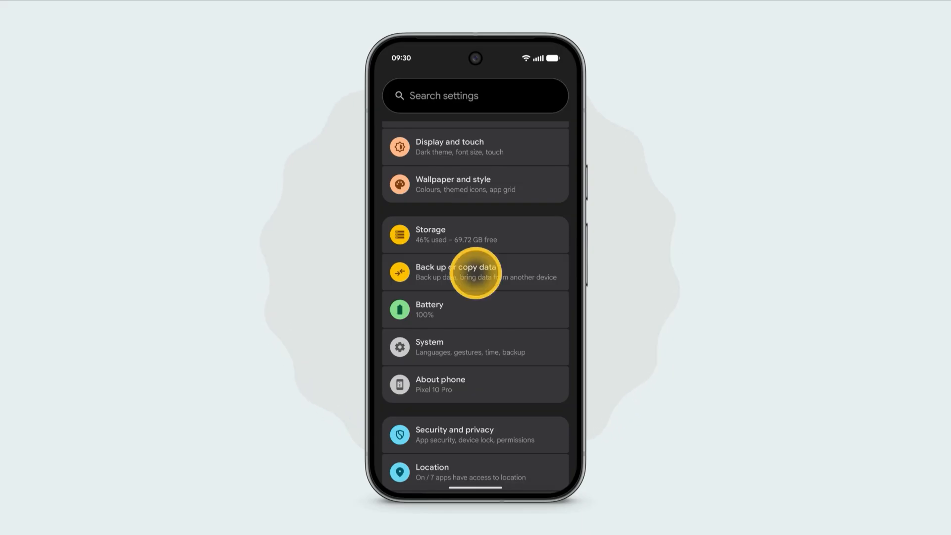
click(475, 272)
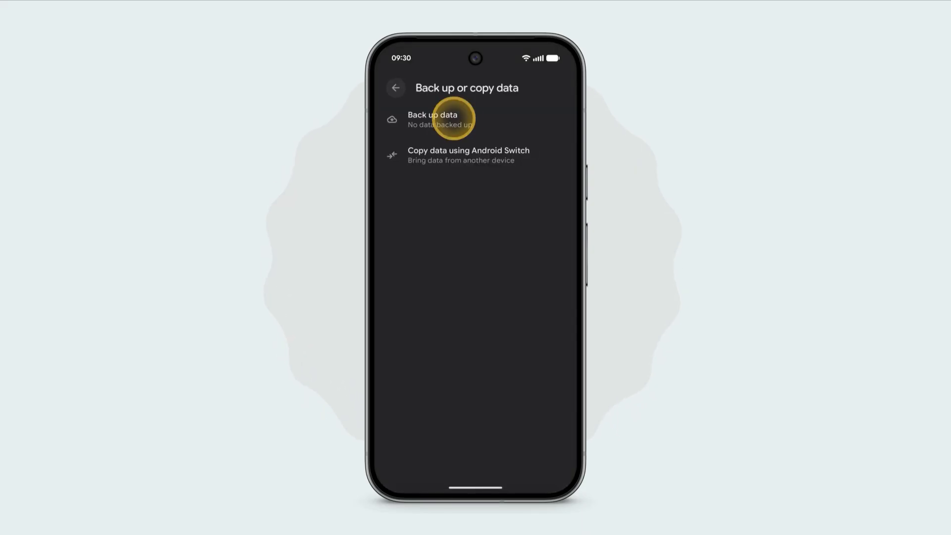
click(432, 119)
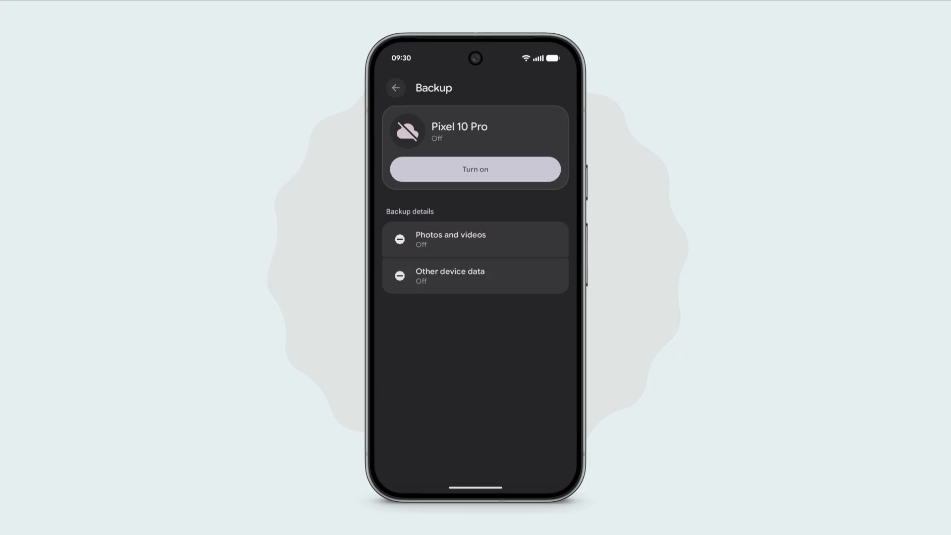
click(475, 169)
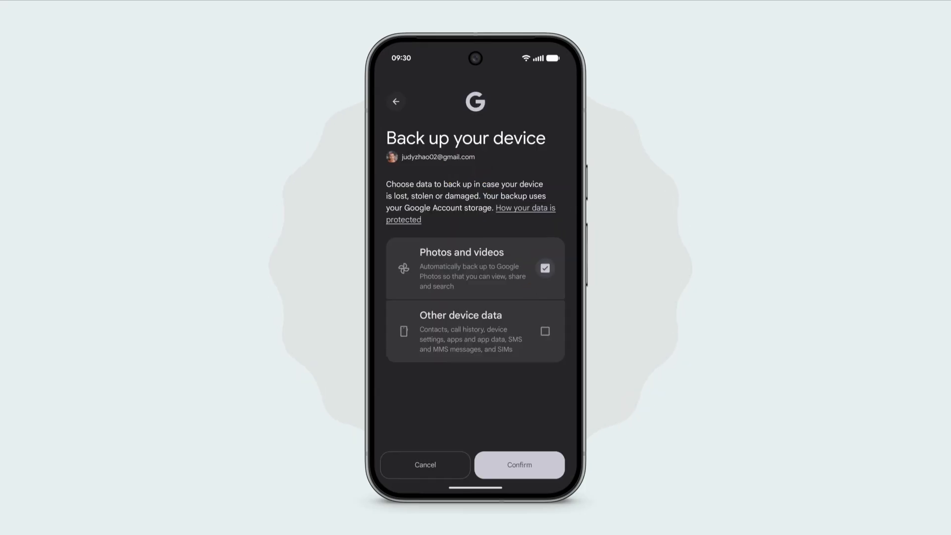
click(544, 331)
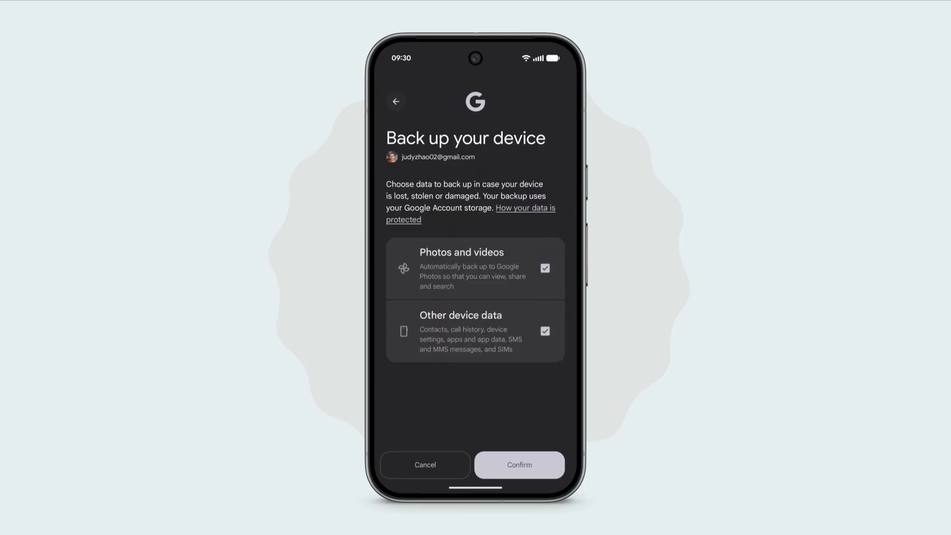
click(519, 465)
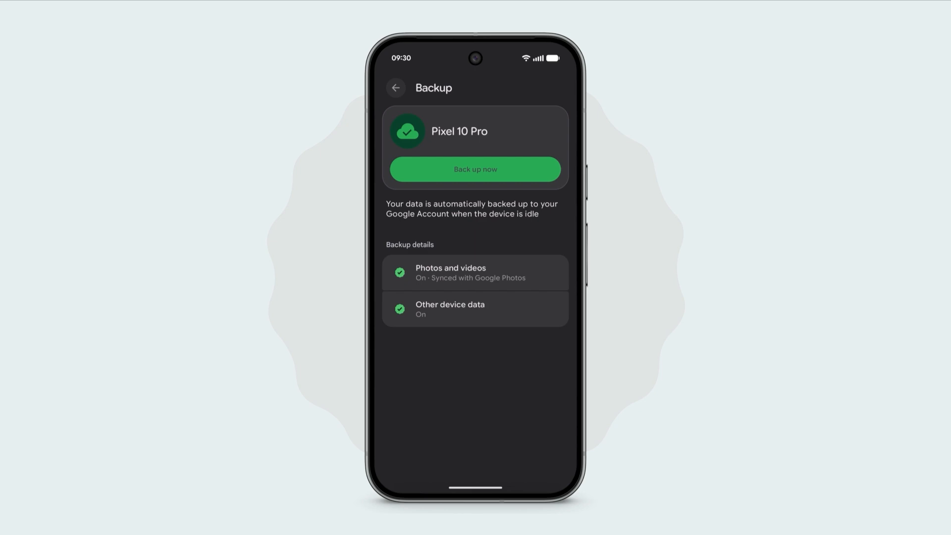
click(475, 170)
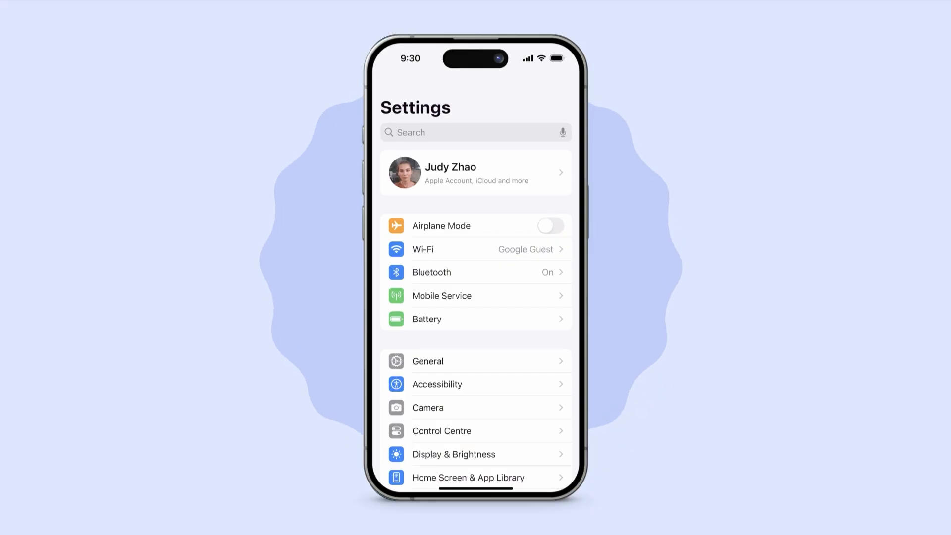
Switch off iMessage in the Messages settings
scroll(down, 3)
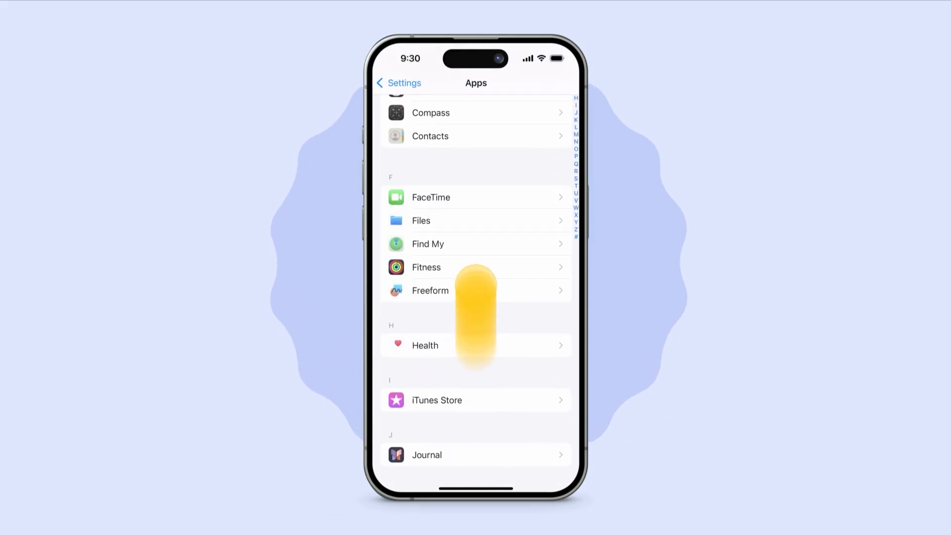
scroll(down, 3)
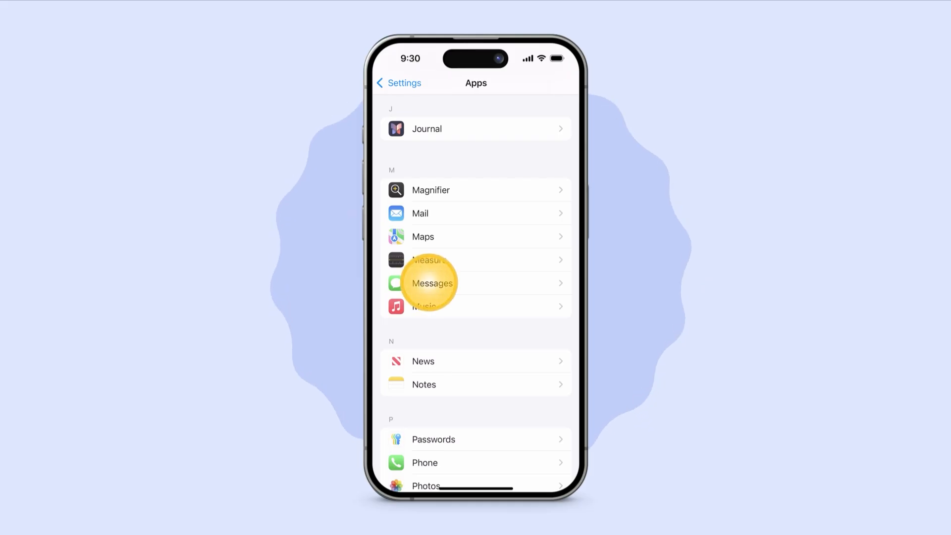
click(432, 284)
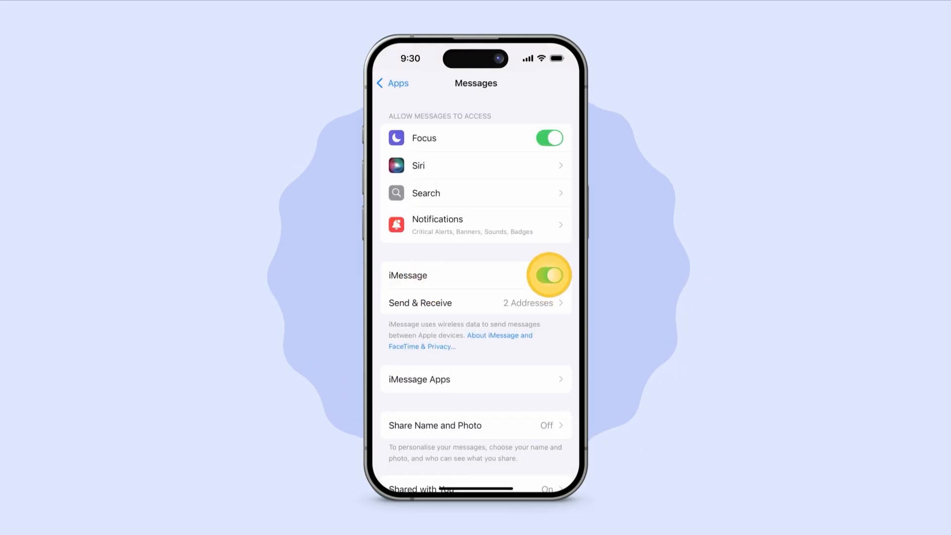
click(548, 275)
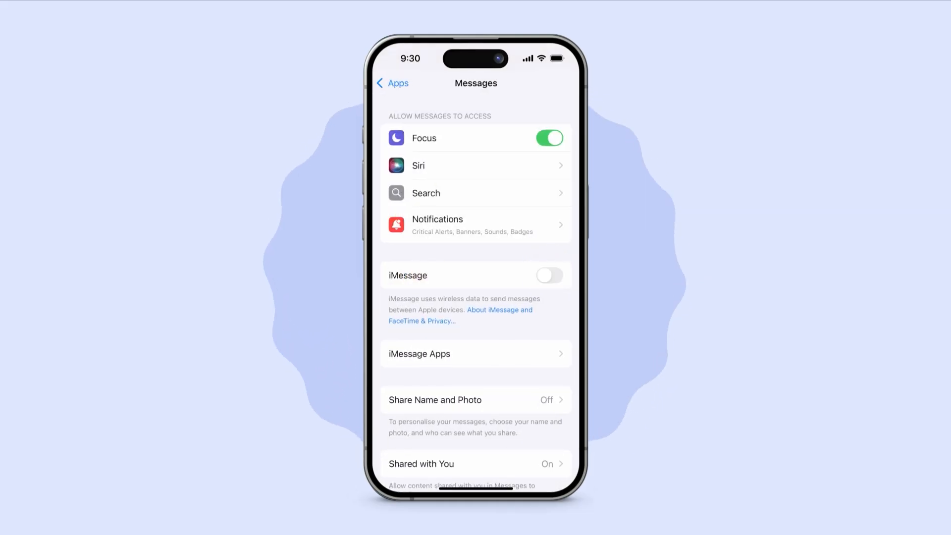
Go back to Apps and bring up FaceTime settings, showing FaceTime off
click(393, 83)
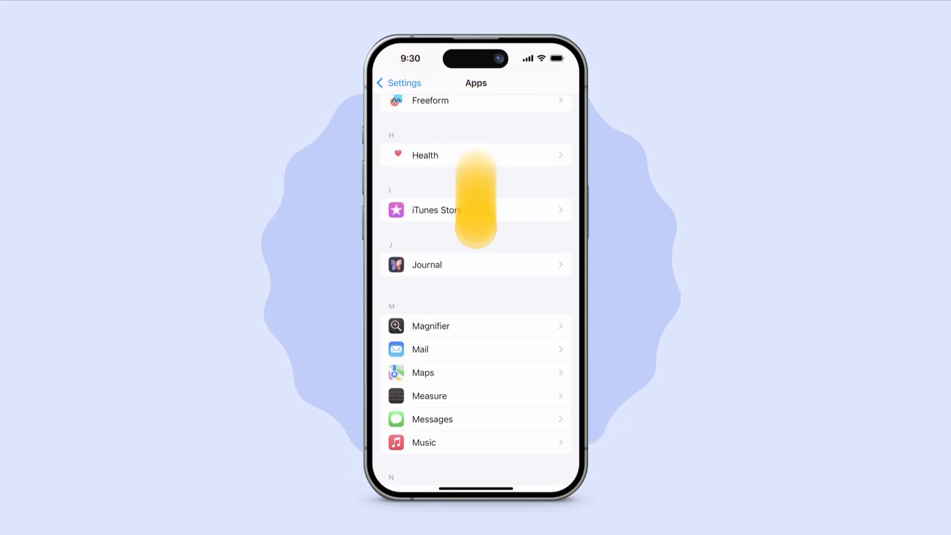
scroll(down, 3)
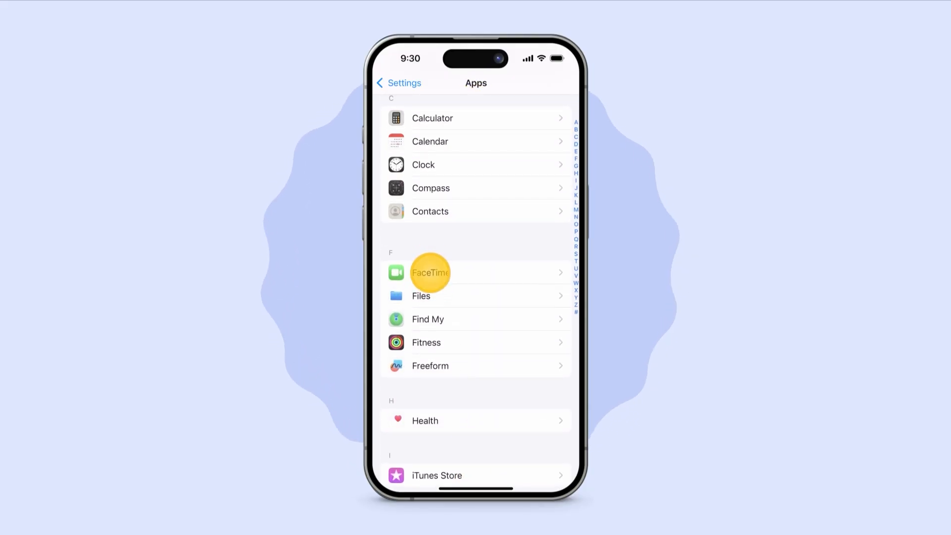
click(430, 272)
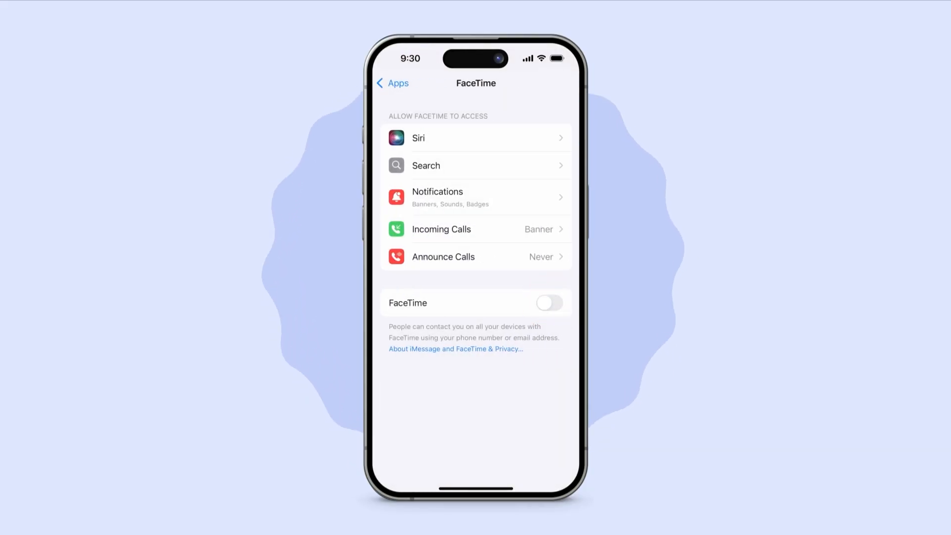